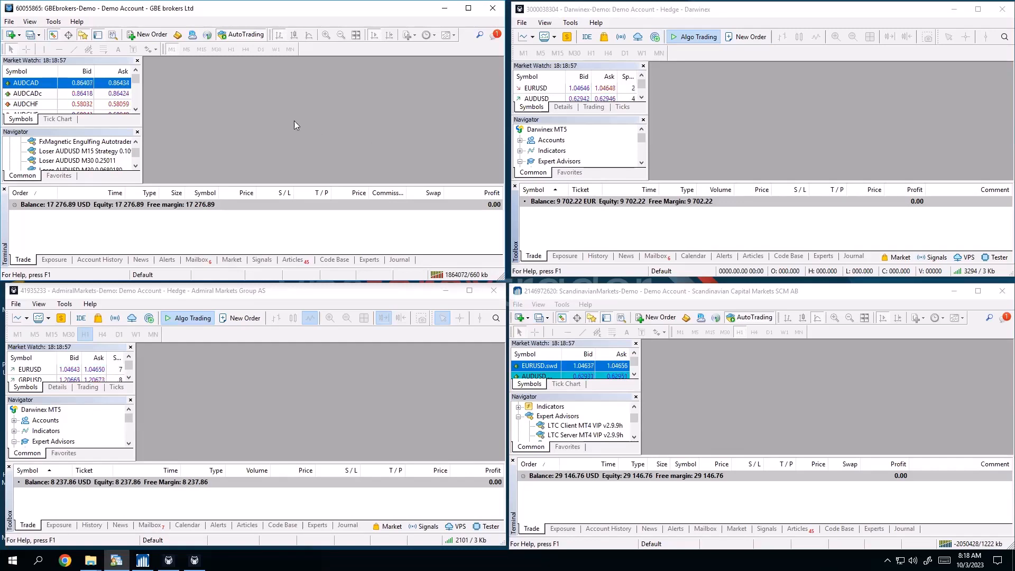
mouse_move(300, 103)
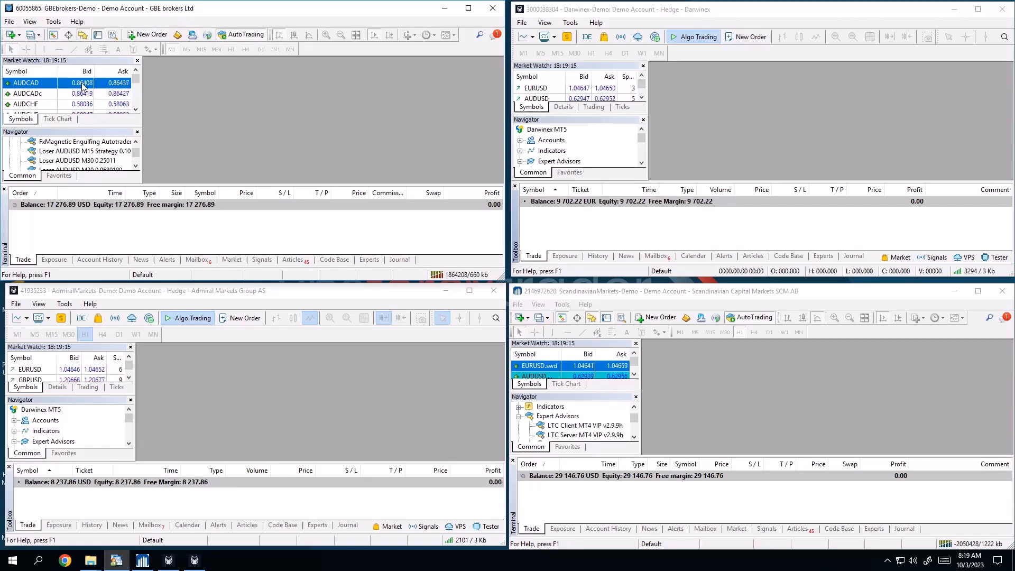
- Attach the LTC Server MT4 VIP copier to a new AUDCAD chart as the master account
double_click(25, 83)
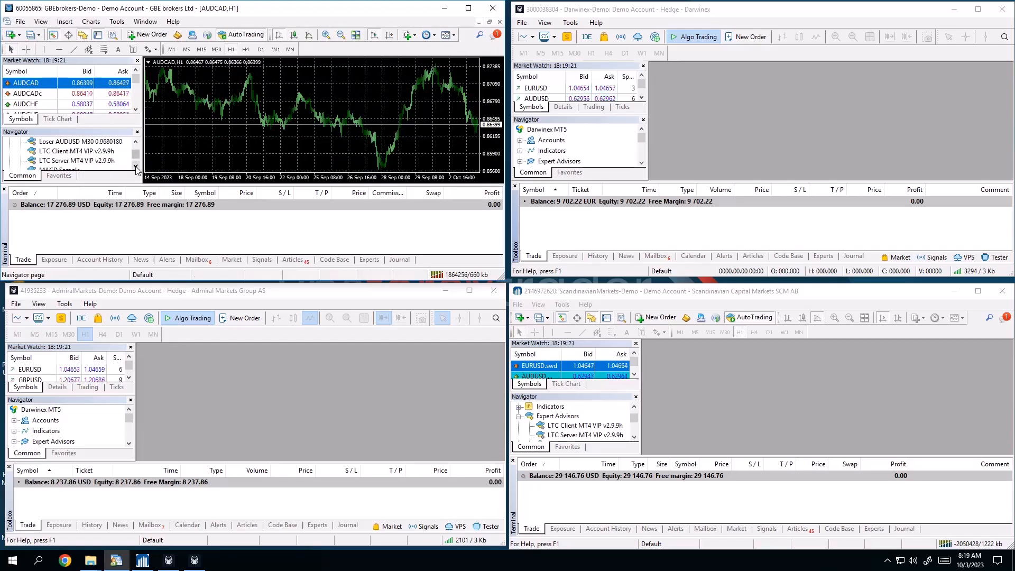
double_click(78, 161)
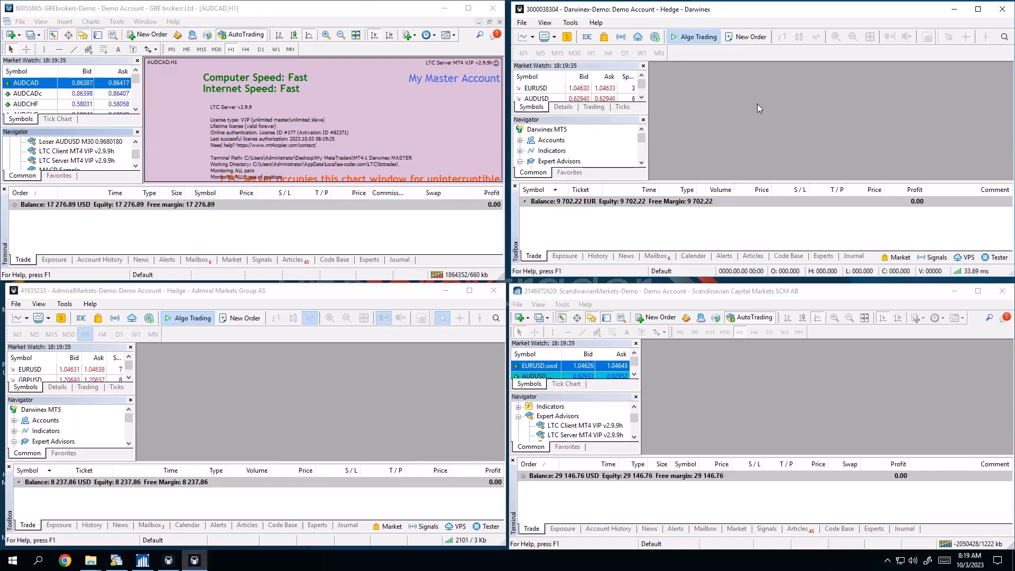
mouse_move(768, 97)
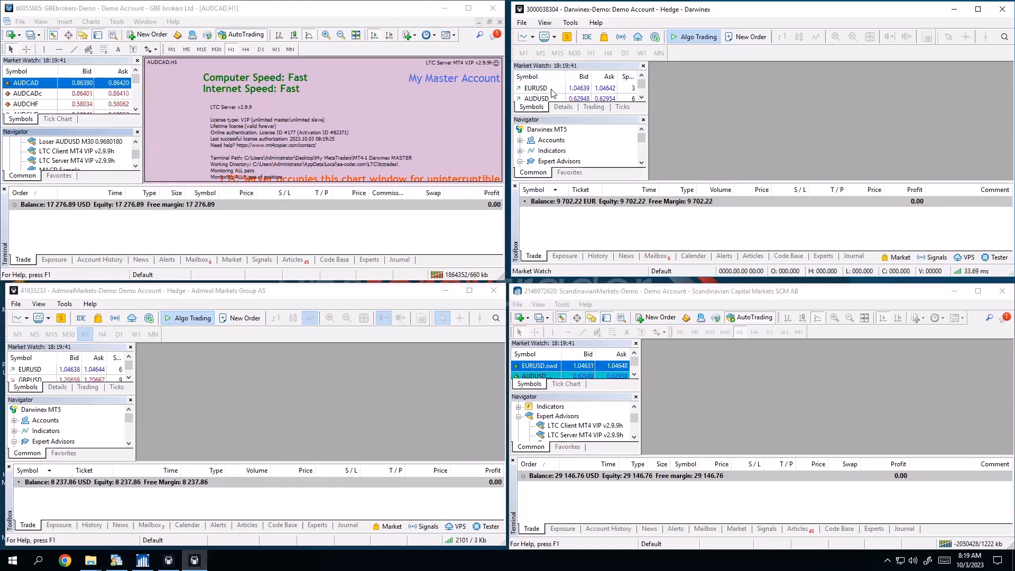
- Run the LTC Client MT5 VIP copier on a new EURUSD chart with DLL imports allowed
double_click(536, 87)
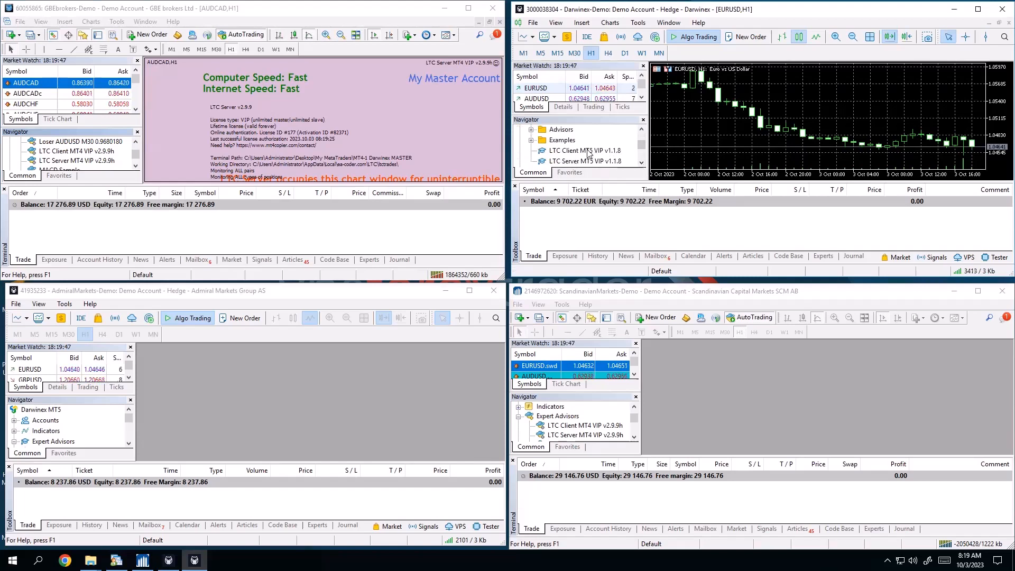
double_click(585, 150)
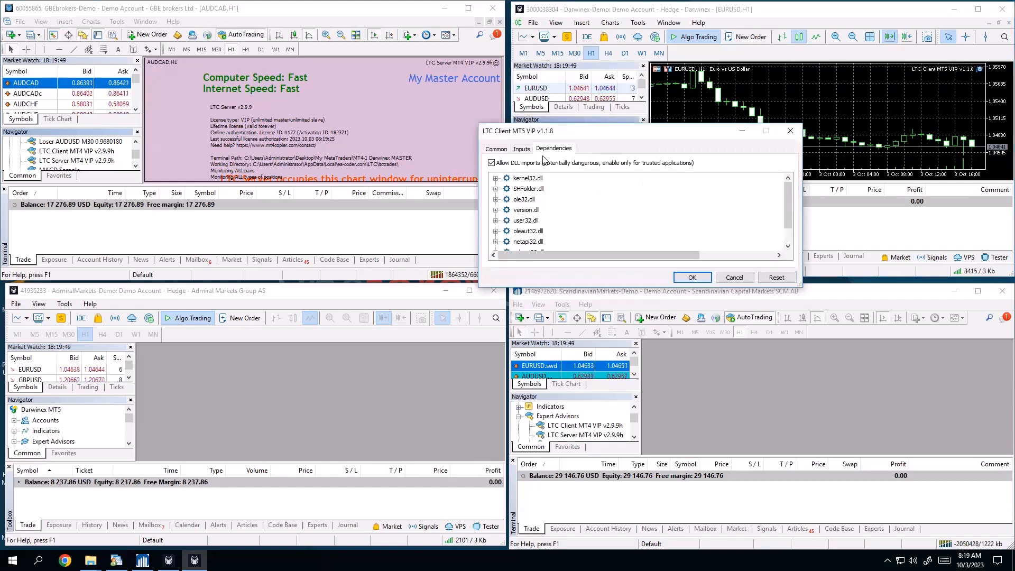
click(492, 163)
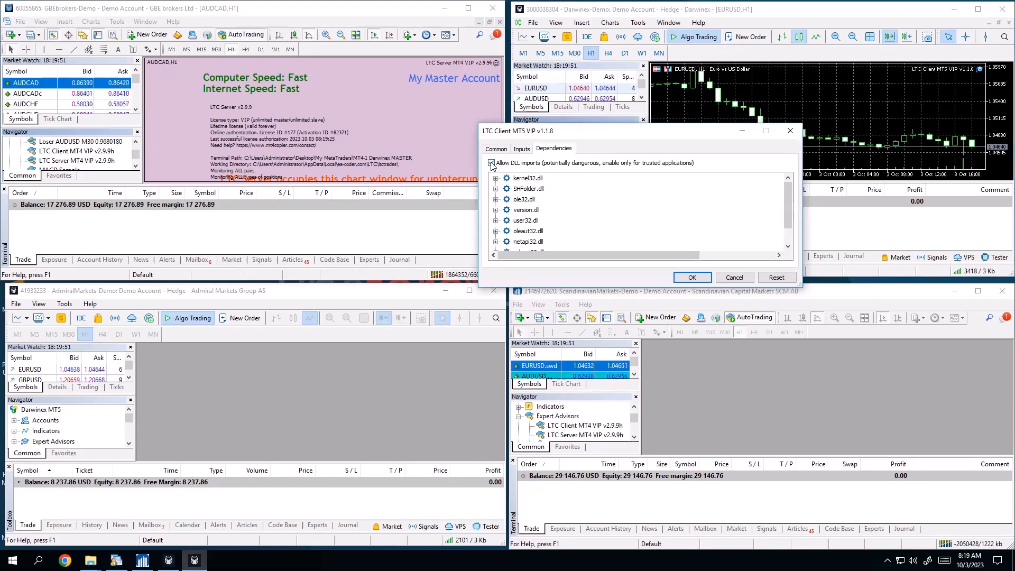
click(492, 163)
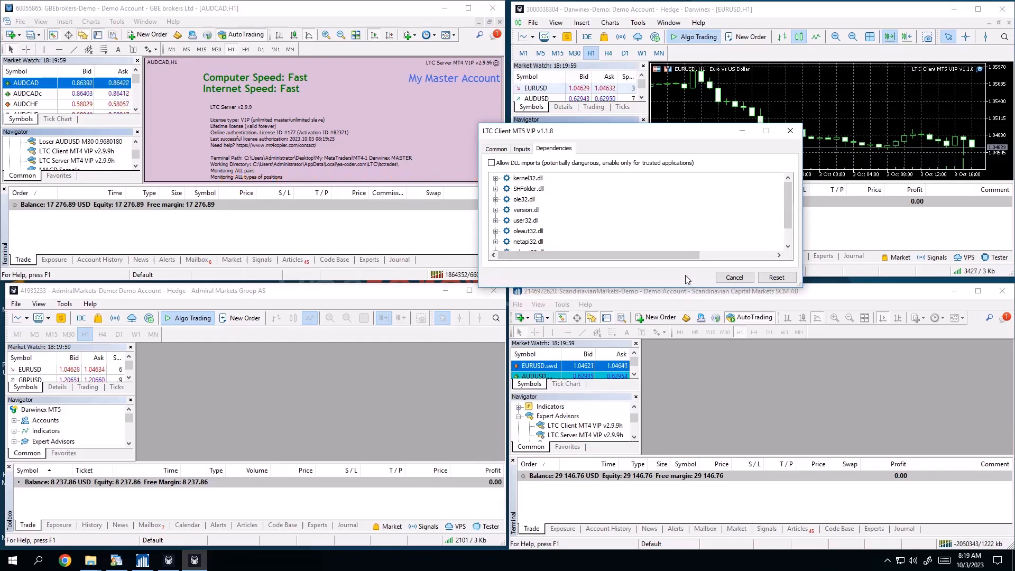
click(492, 163)
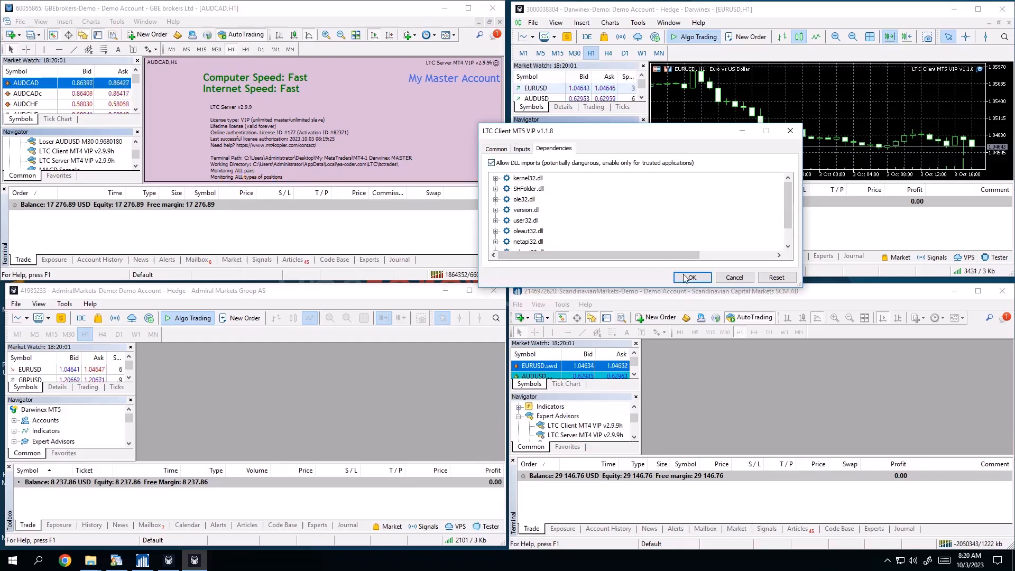
click(522, 149)
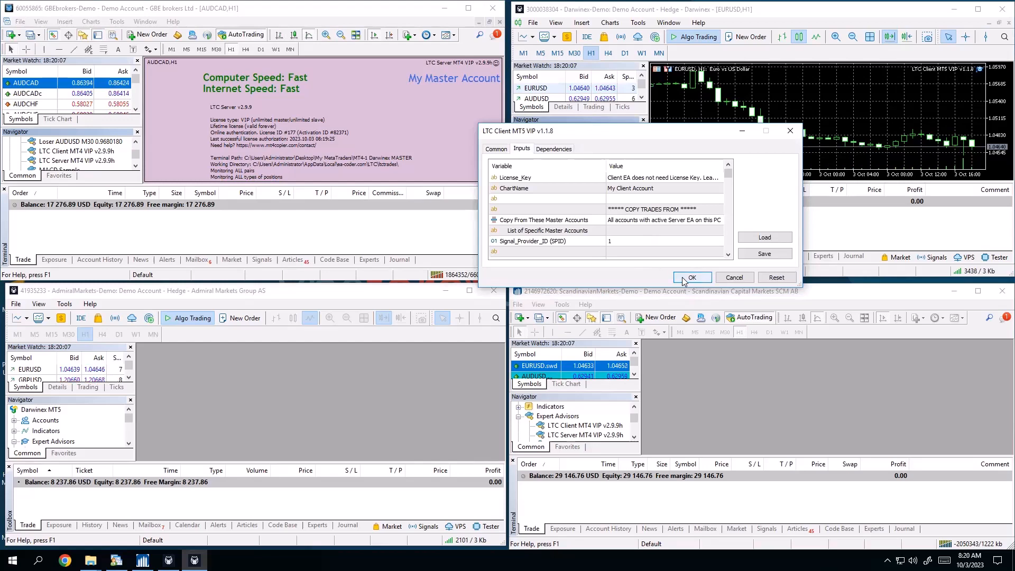
click(690, 278)
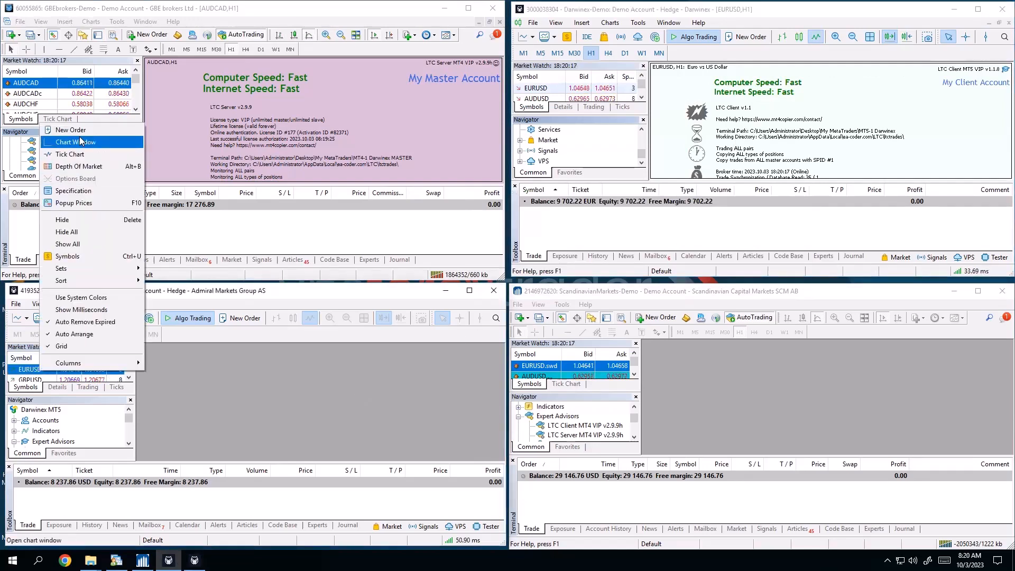
- Start the LTC Client copier on the second client's EURUSD chart and move to the last terminal
click(74, 142)
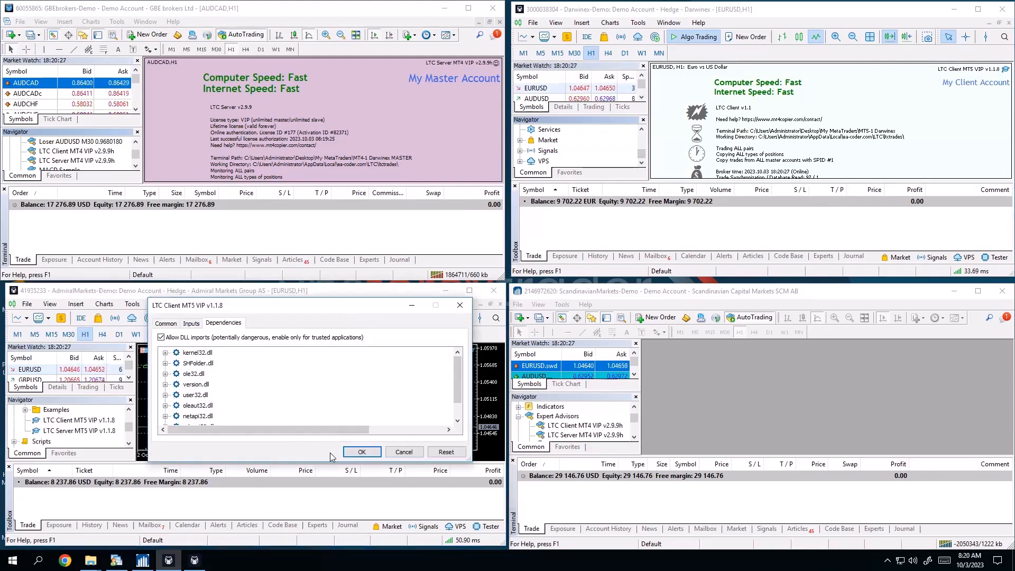
click(361, 452)
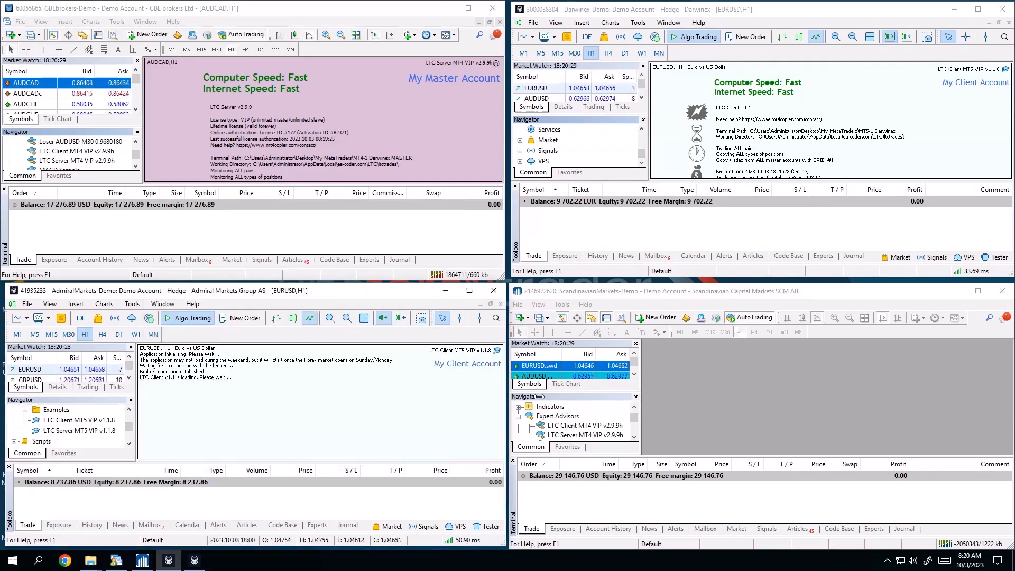
right_click(583, 88)
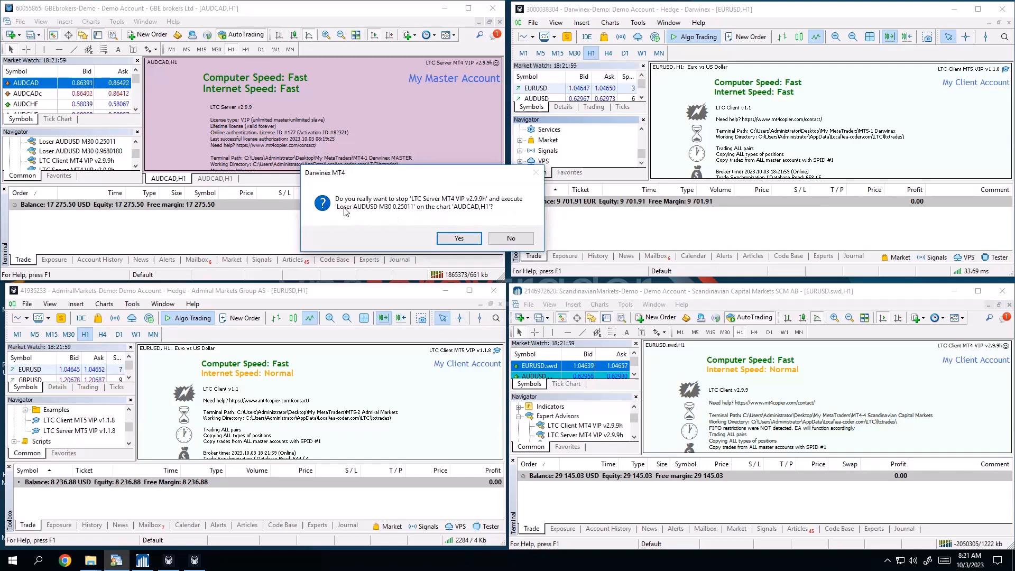
mouse_move(424, 218)
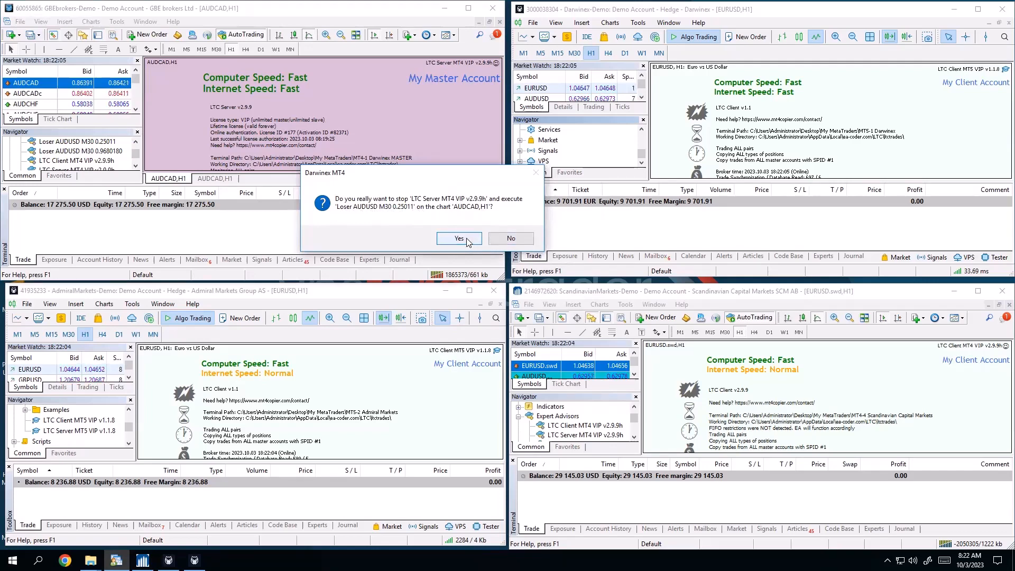
- Run the Loser EA on the AUDCAD chart briefly, then remove it from the chart
click(458, 238)
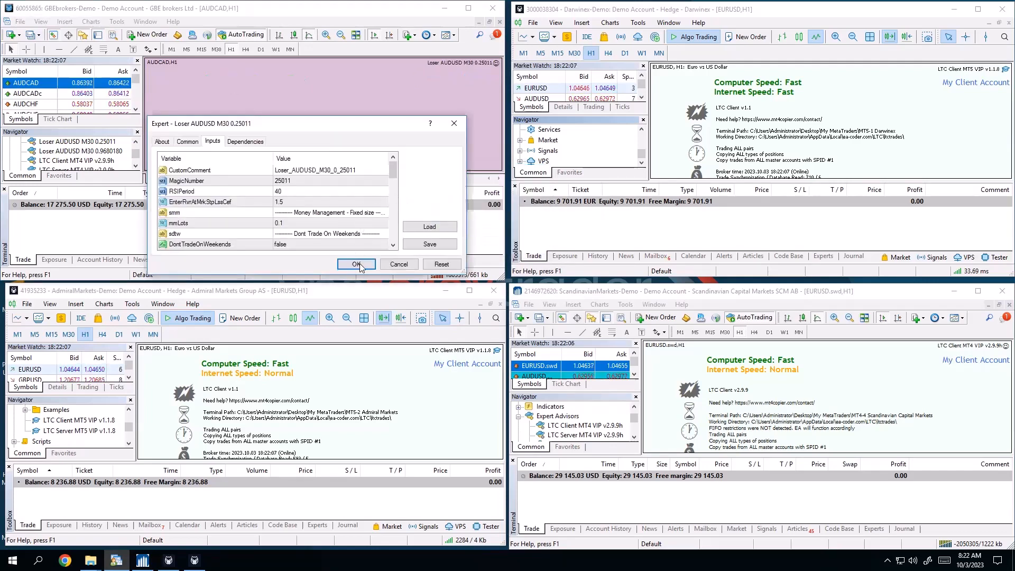
click(356, 264)
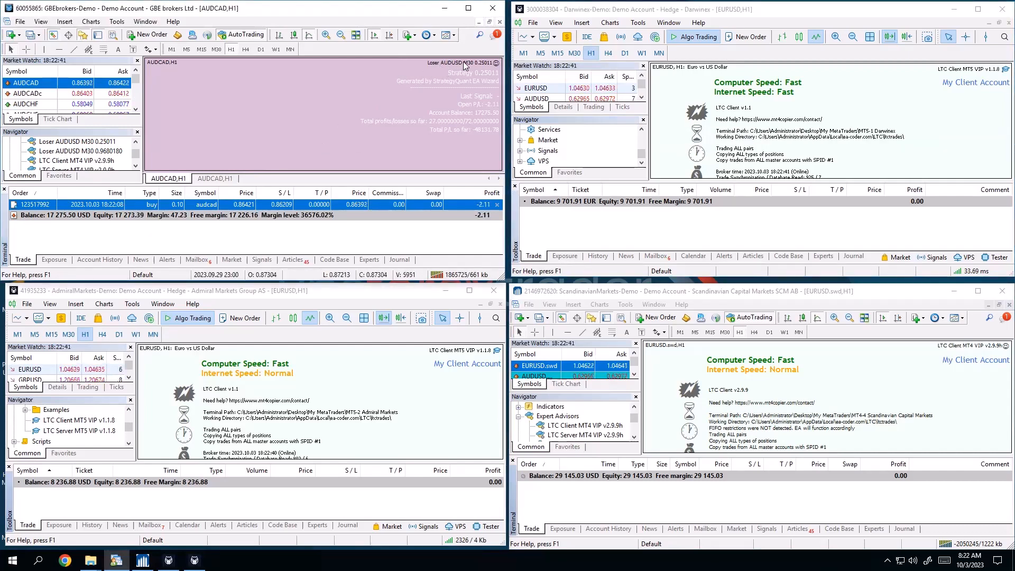
mouse_move(457, 70)
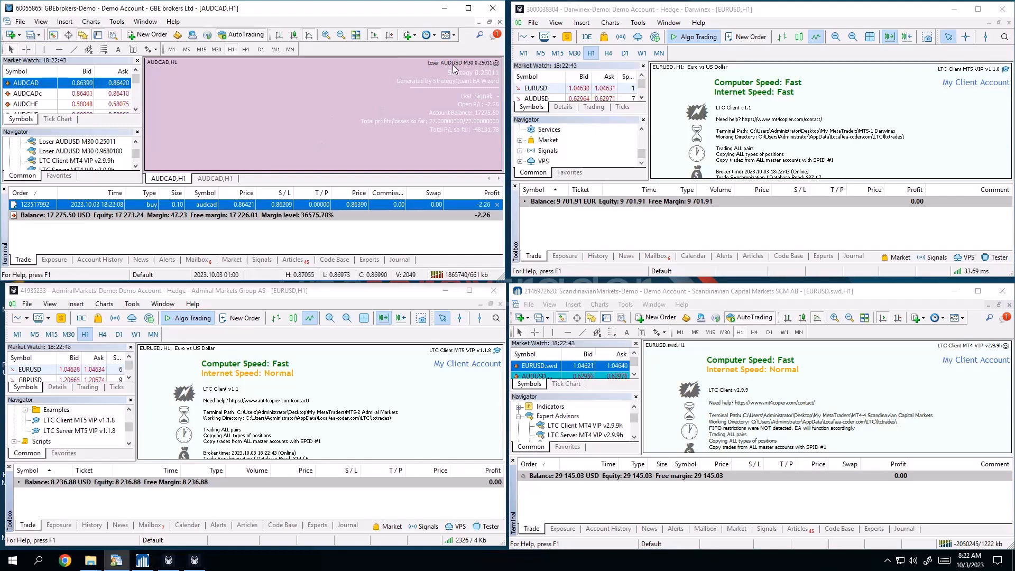
right_click(324, 129)
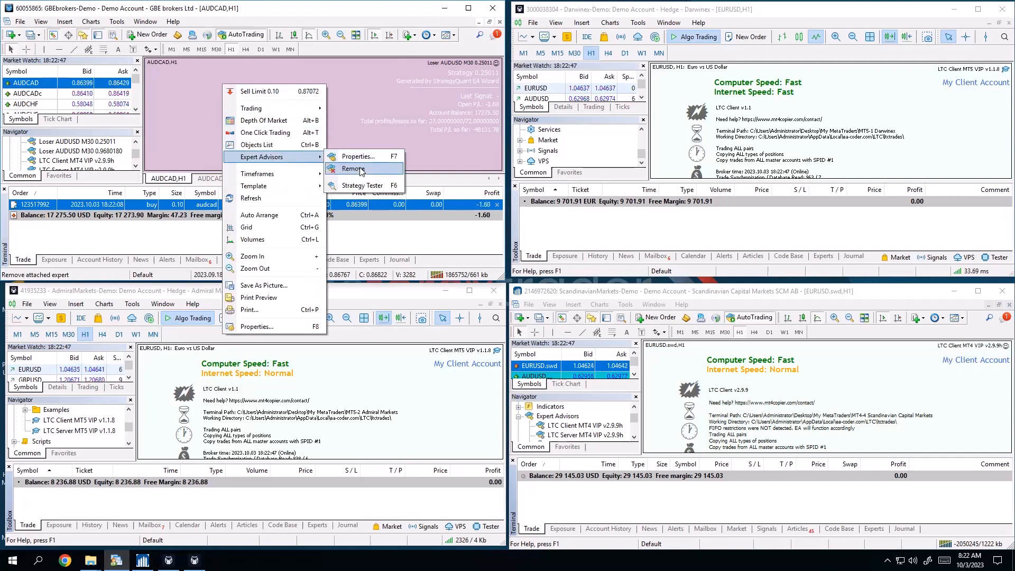
click(352, 168)
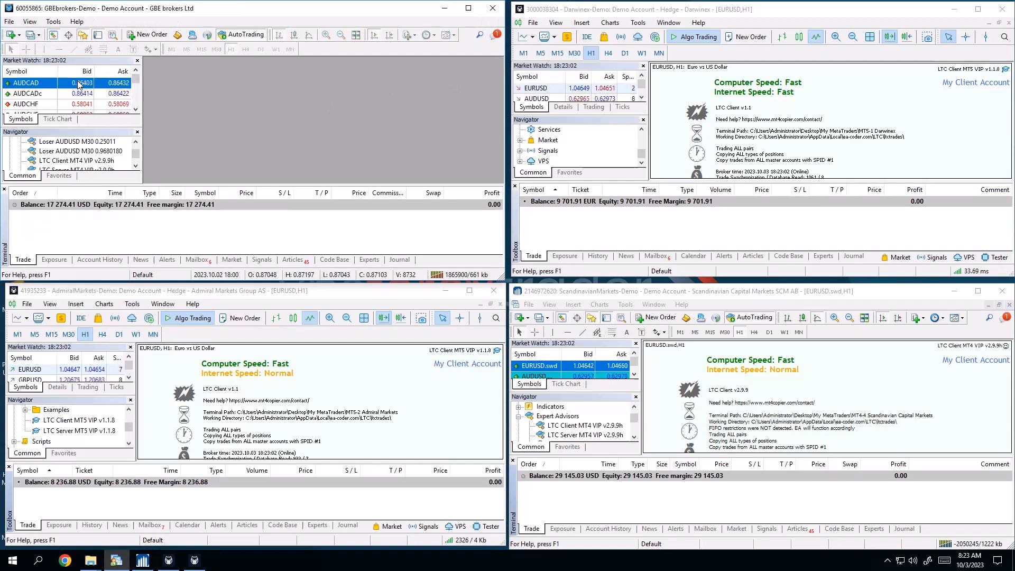
- Attach the LTC Server copier to a new AUDCAD chart as My Master Account, provider ID 1
double_click(31, 82)
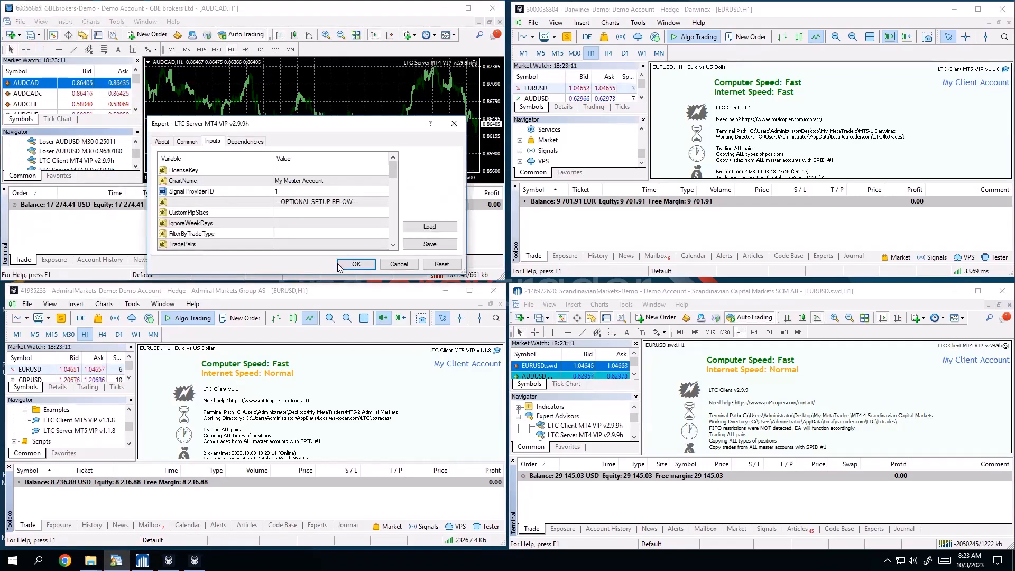
click(355, 264)
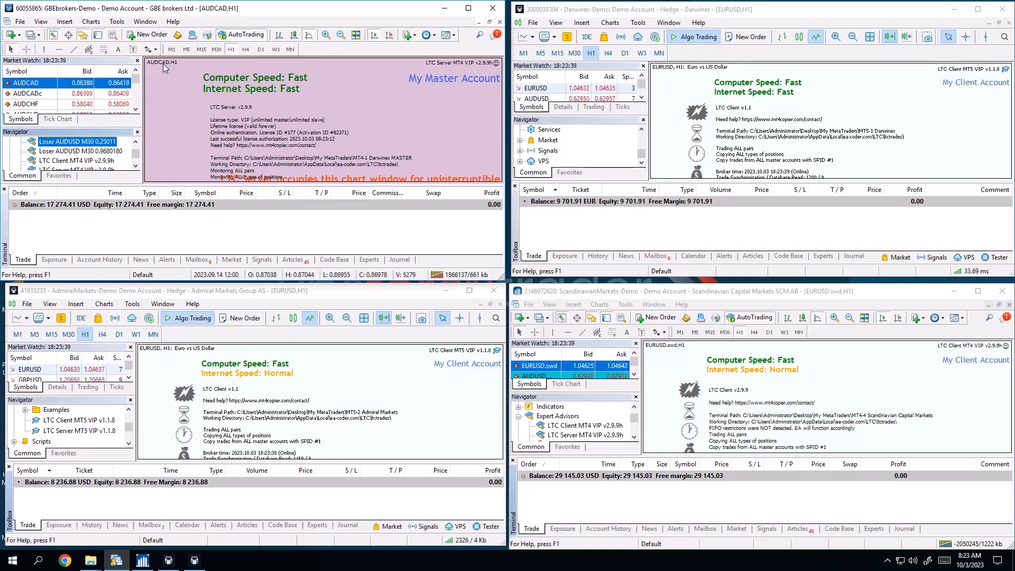
mouse_move(91, 85)
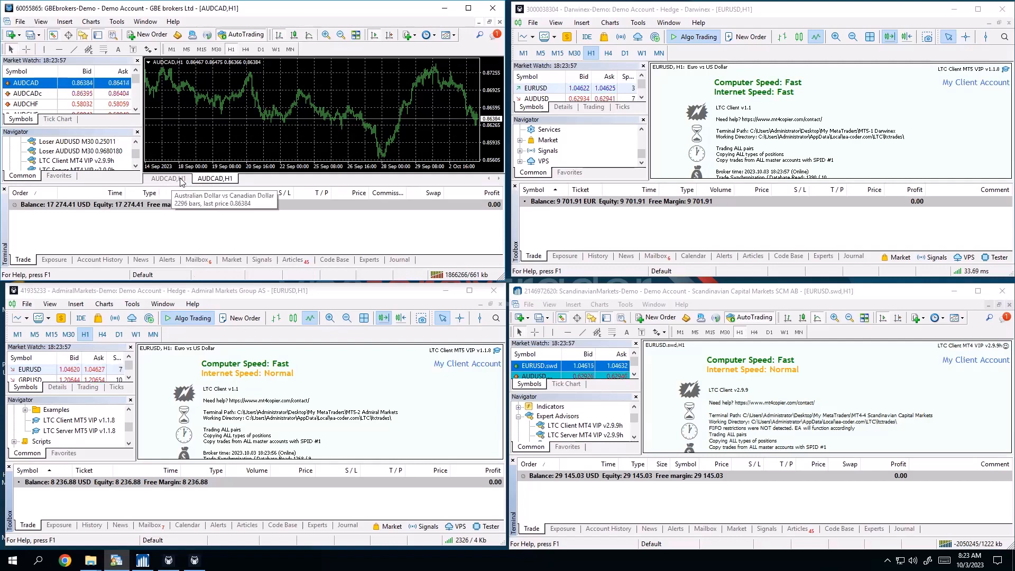
- Close the mistaken AUDSGD chart and switch to the second AUDCAD H1 chart
right_click(28, 103)
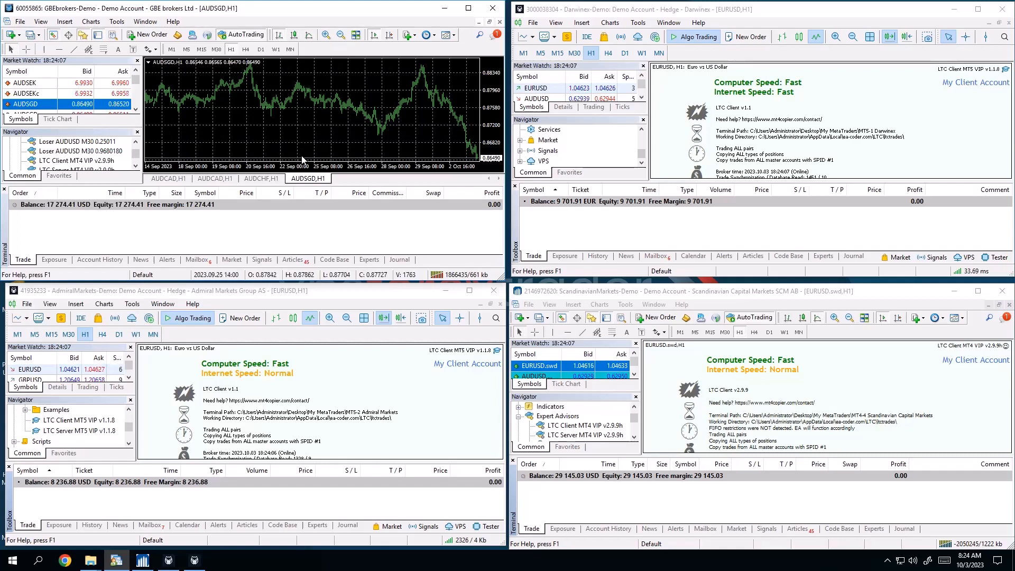
click(260, 178)
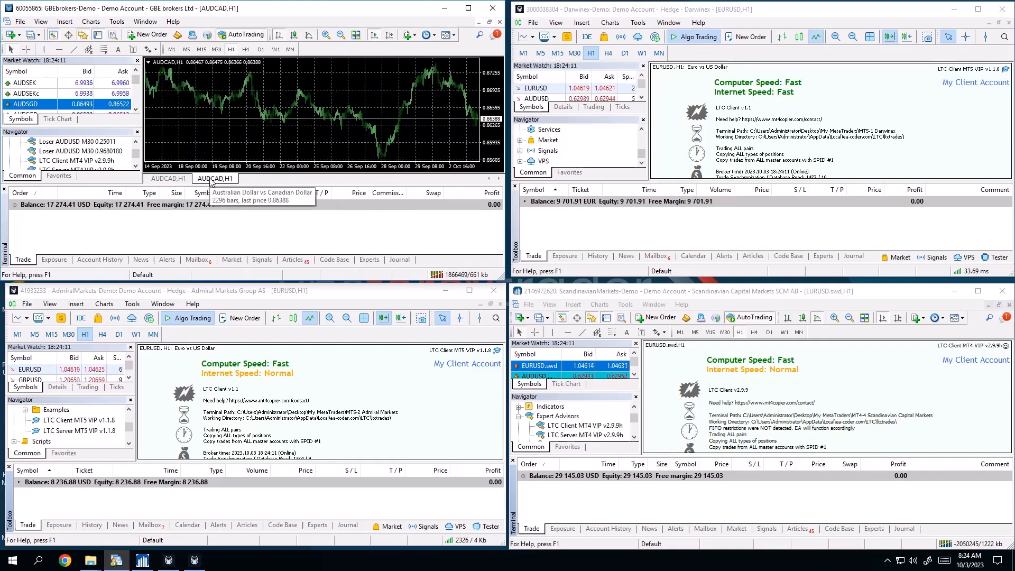
click(166, 178)
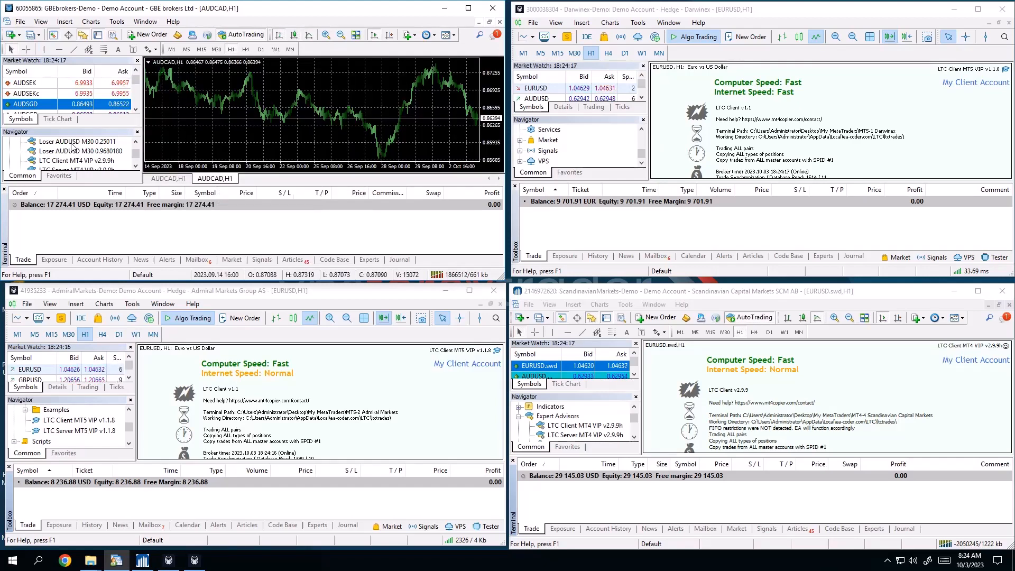
- Attach the Loser AUDUSD M30 EA to the second AUDCAD chart with its current inputs
right_click(65, 140)
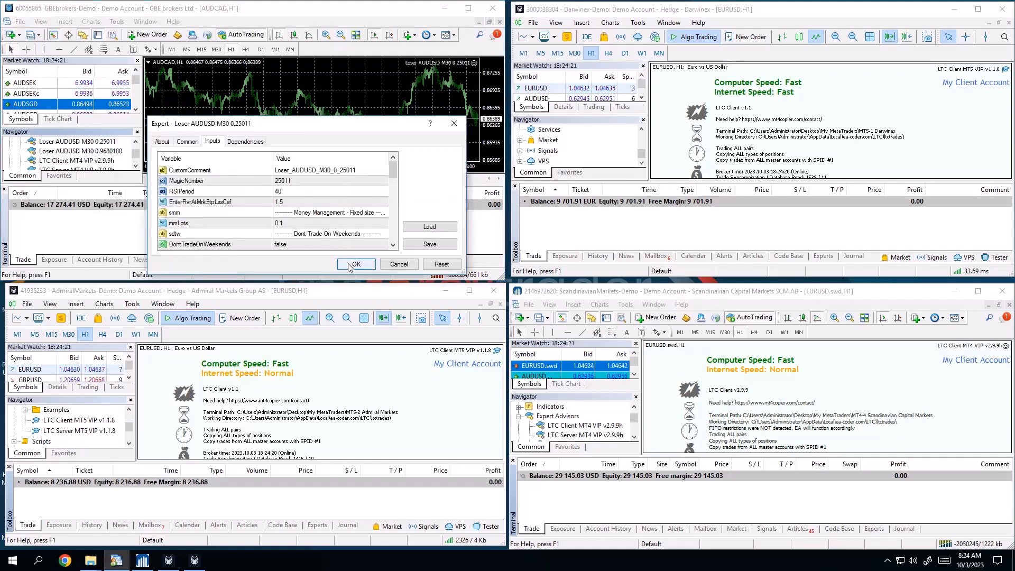
click(355, 264)
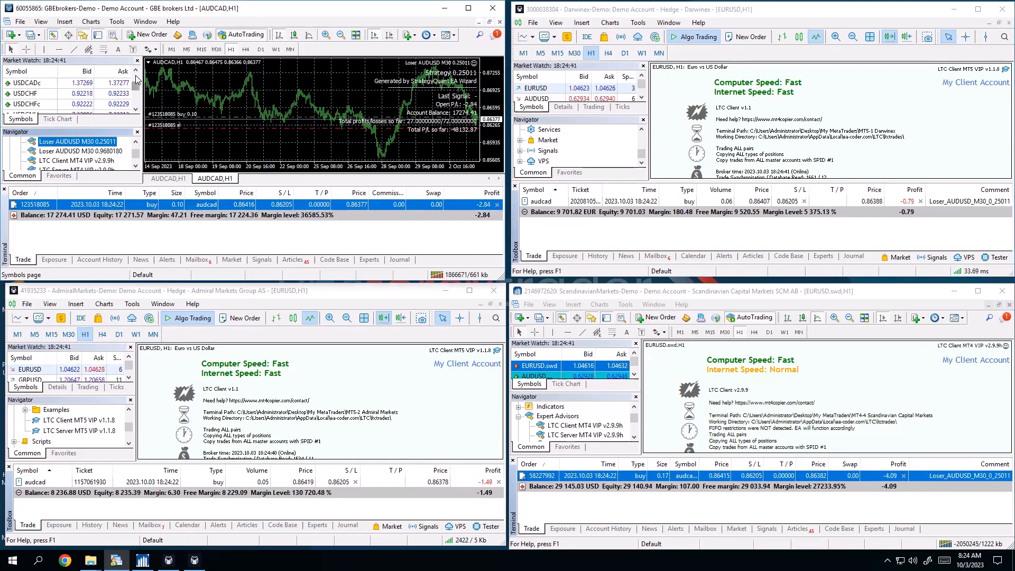
- Run the Loser EA on a USDCAD chart with MagicNumber 25012, then return to the master chart
right_click(29, 83)
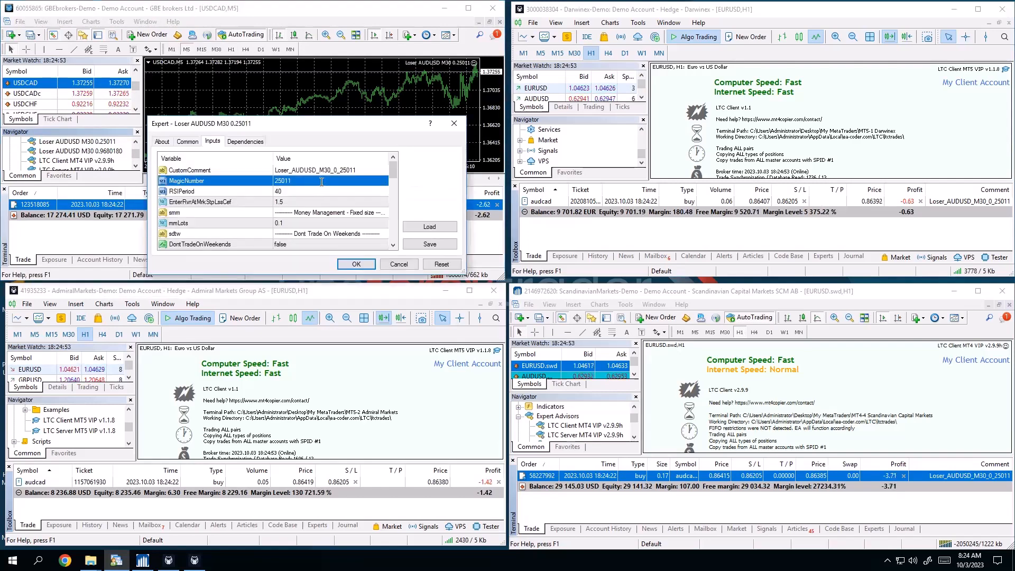
text(25012)
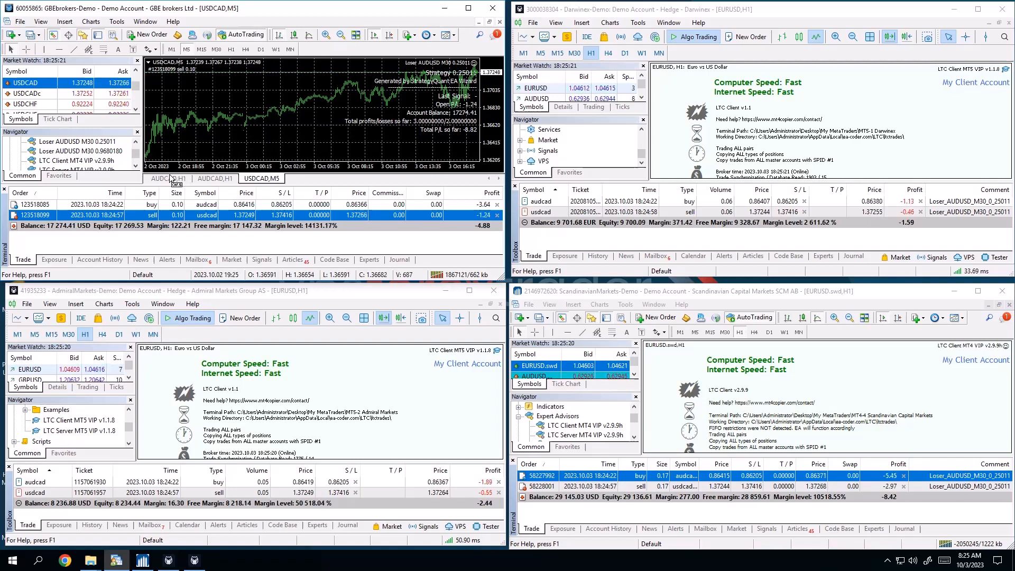
click(167, 178)
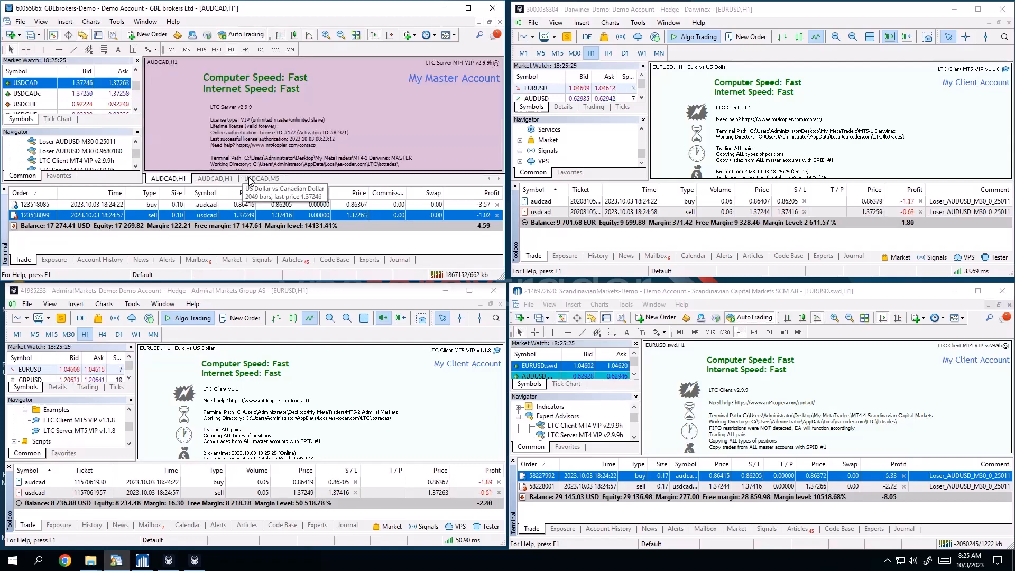
- Run the Loser AUDUSD EA on a USDCHF chart with MagicNumber 25013
click(263, 178)
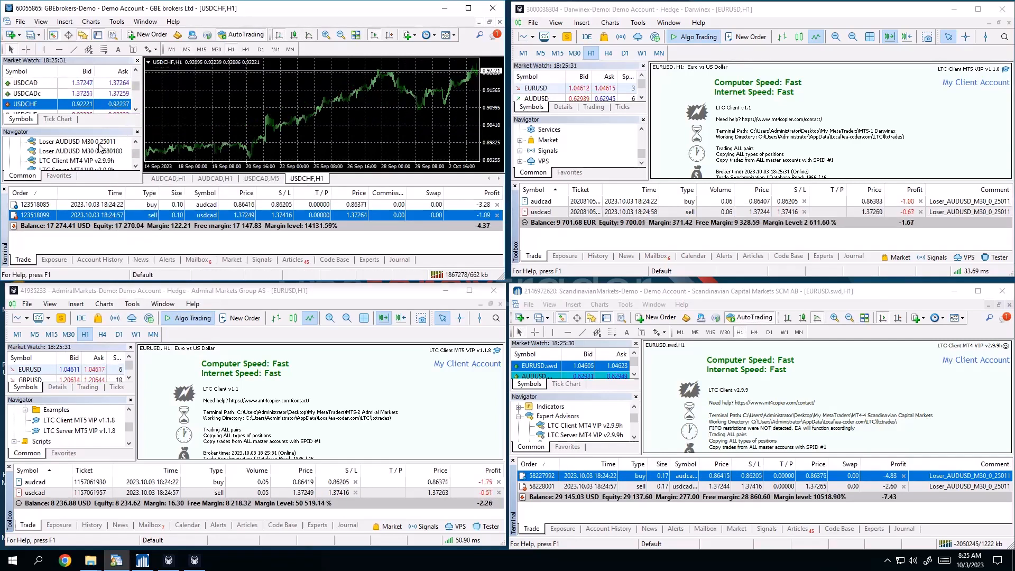
double_click(73, 140)
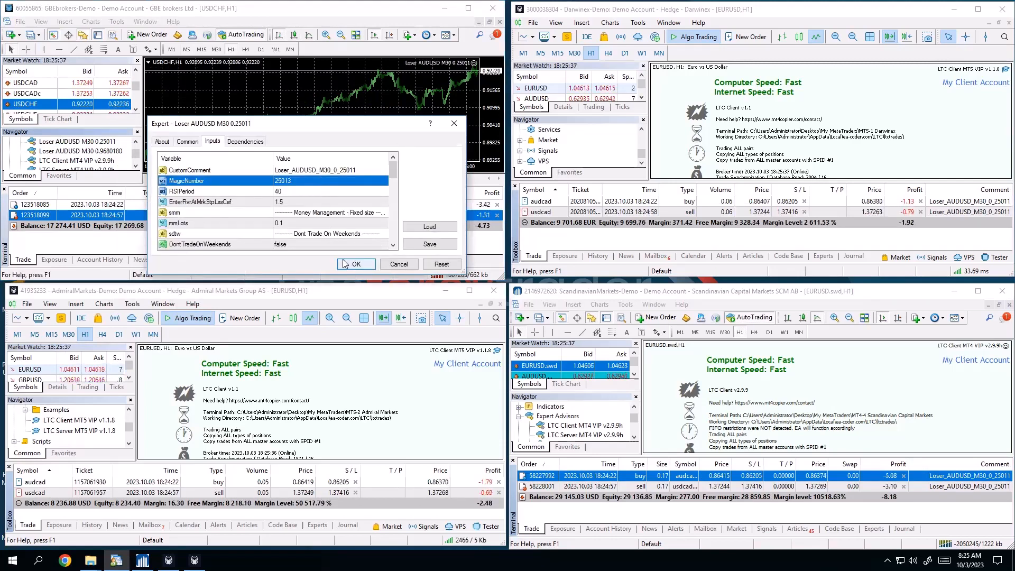
click(355, 264)
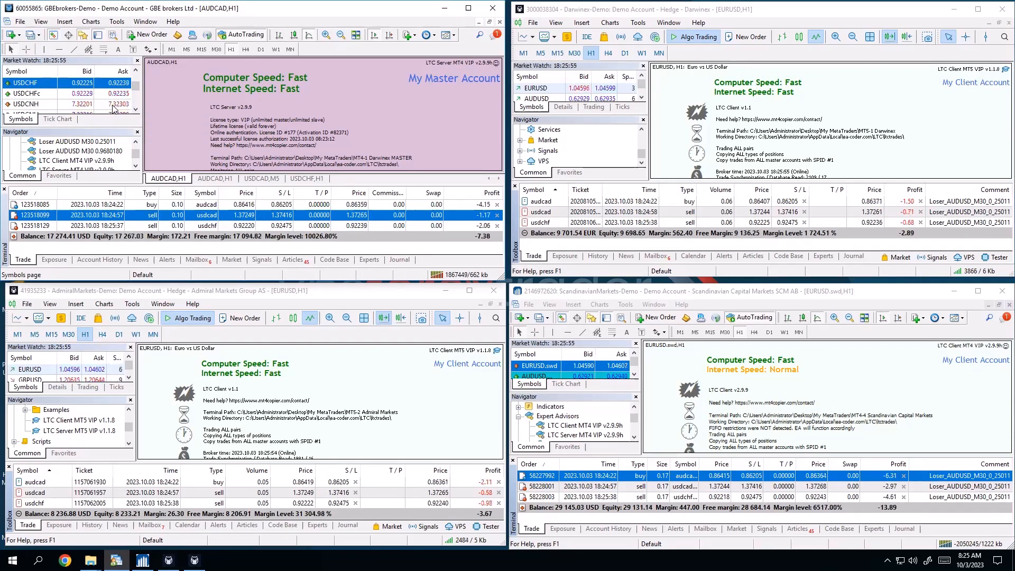
click(307, 178)
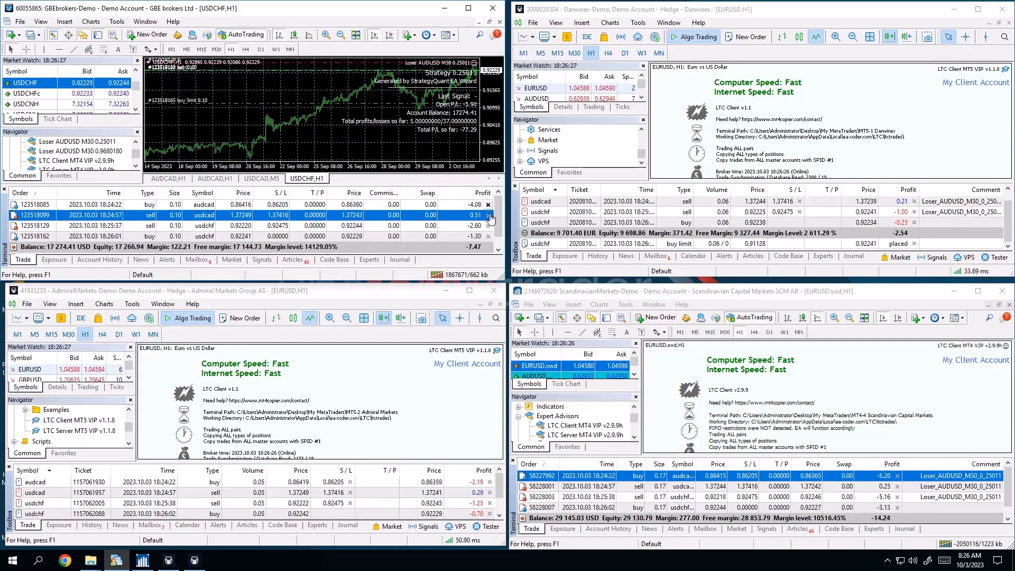
mouse_move(489, 215)
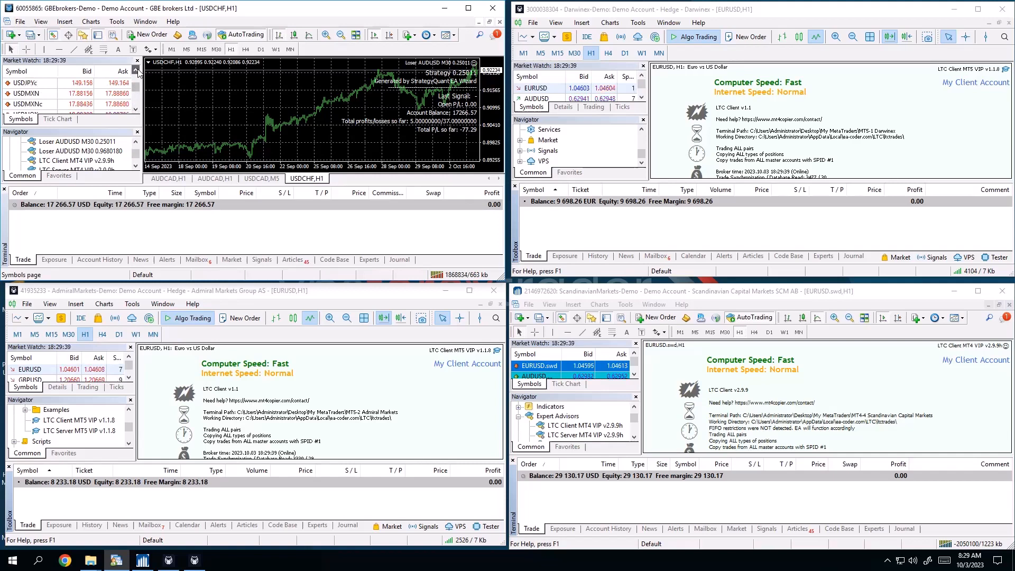
right_click(25, 82)
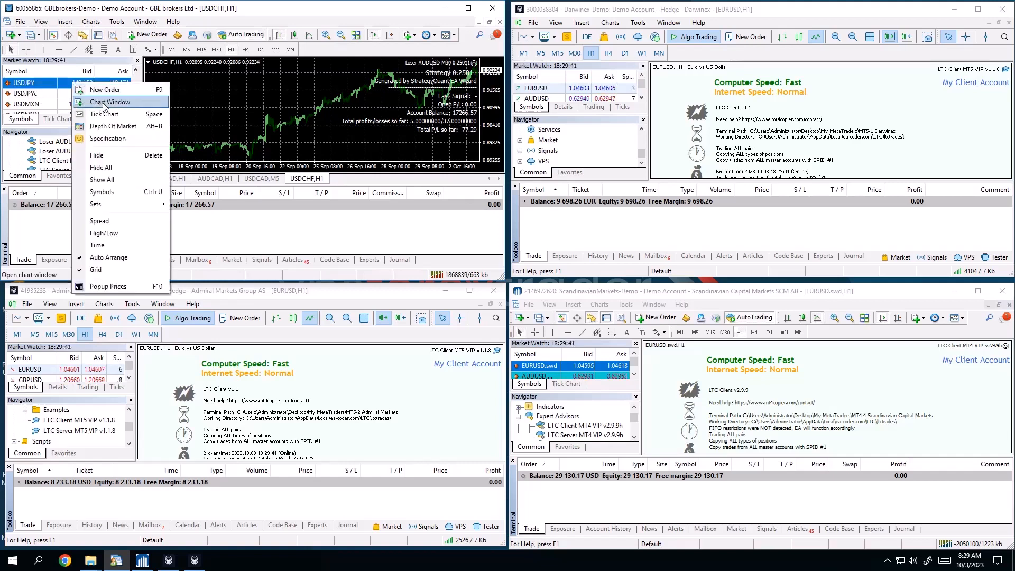
click(111, 102)
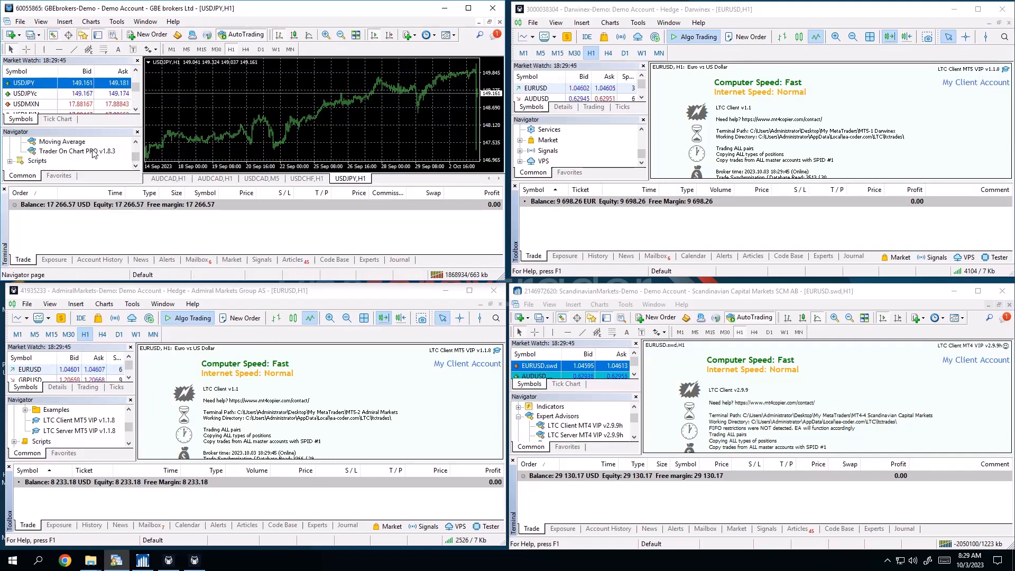
double_click(70, 151)
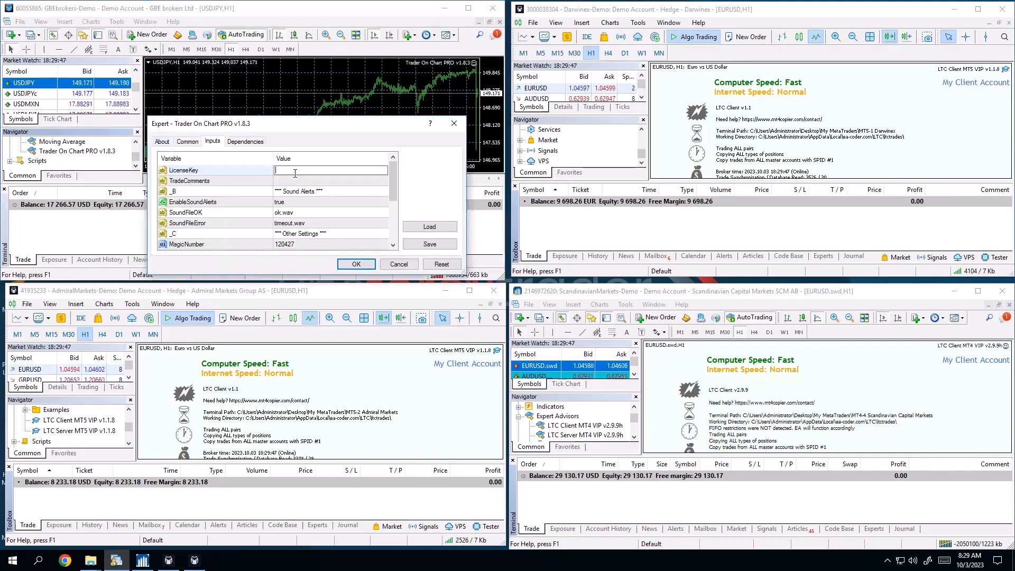
text(test)
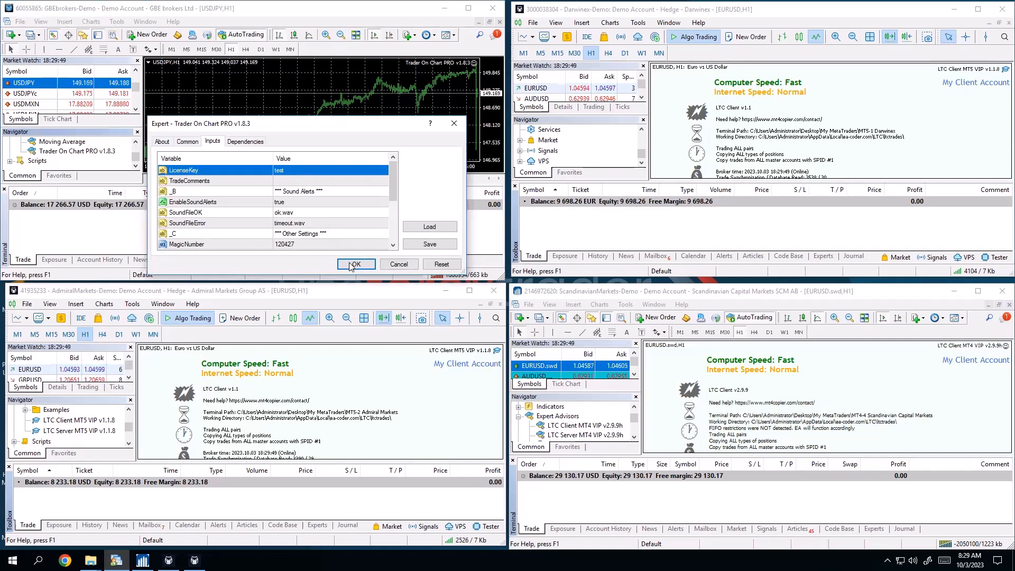
click(356, 265)
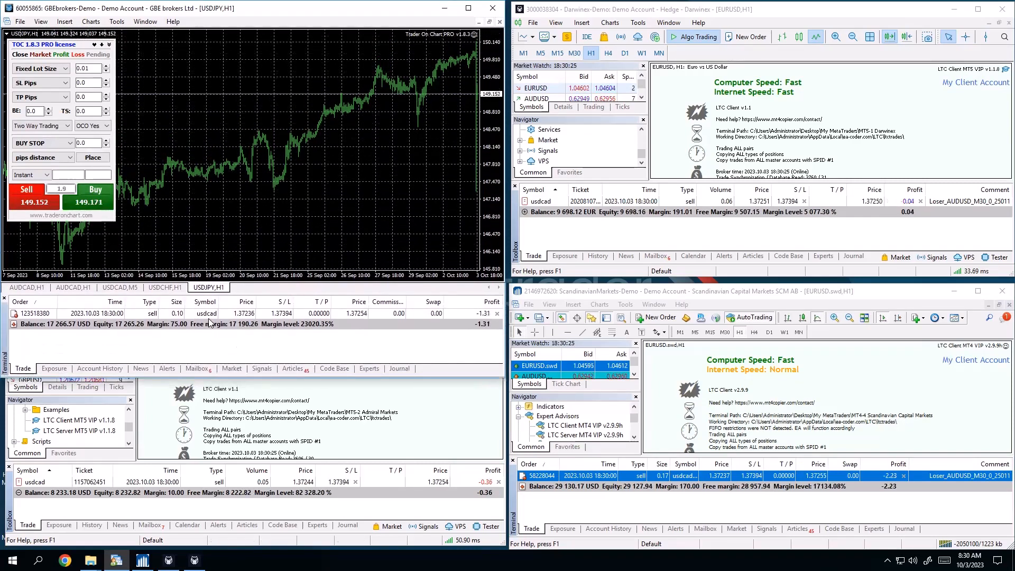
- Show the USDCAD M5 chart where the Loser AUDUSD EA runs its sell trade
click(119, 288)
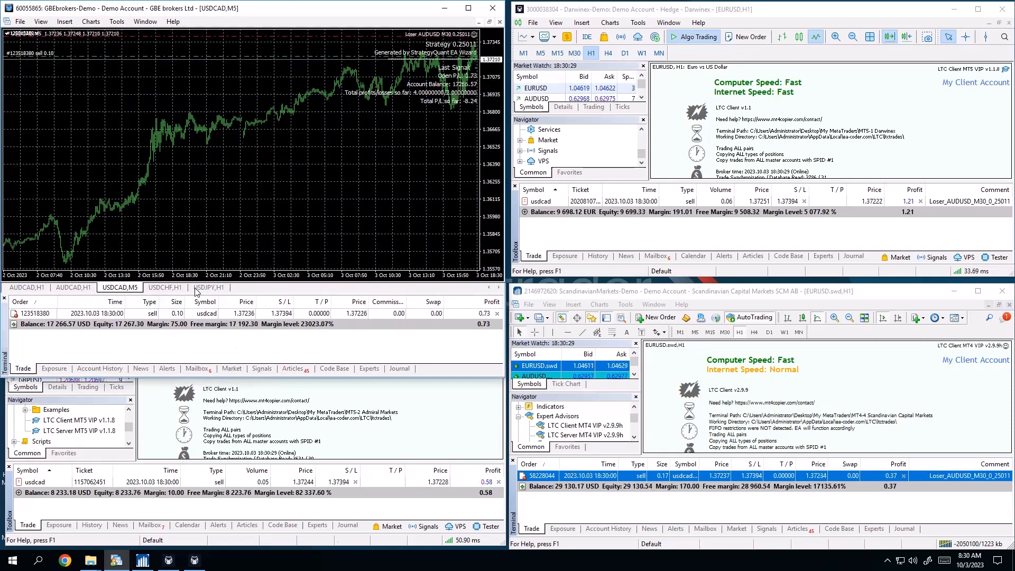
click(208, 286)
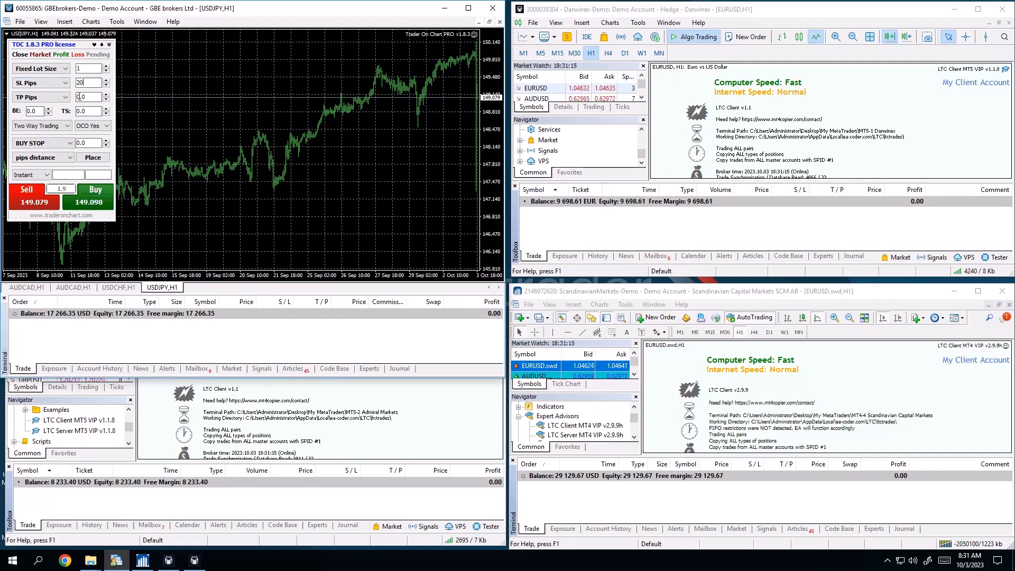
- Set the Trader On Chart take profit to 40 pips alongside lot 1 and 20-pip stop
text(40)
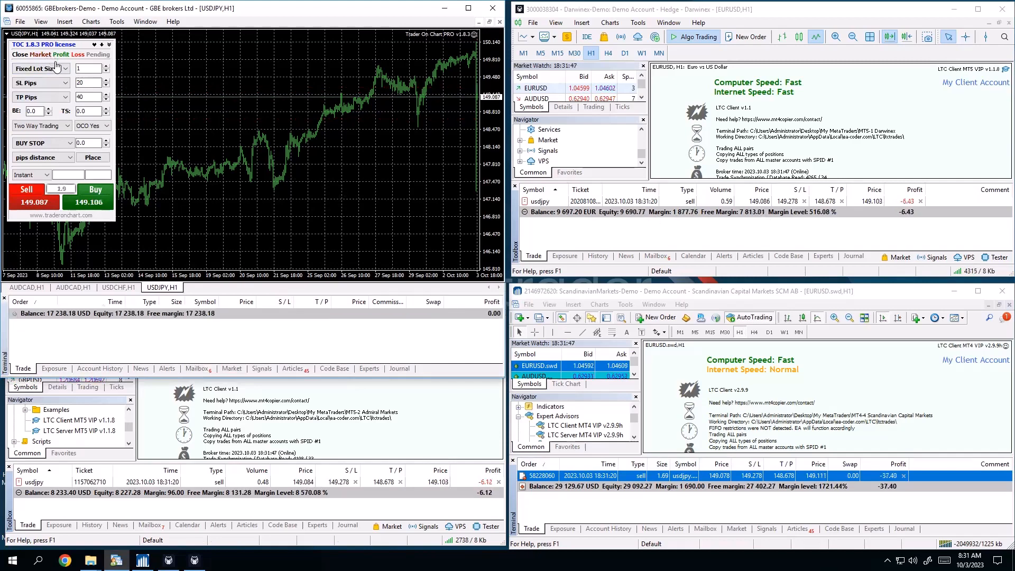
- Switch position sizing to Risk % and place a 1% risk USDJPY market buy
click(39, 67)
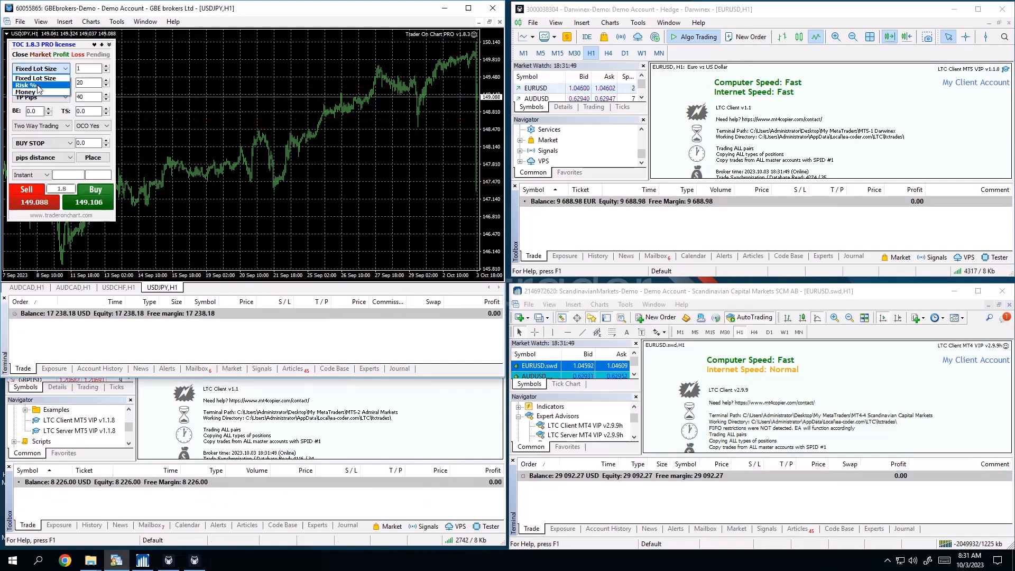
click(36, 87)
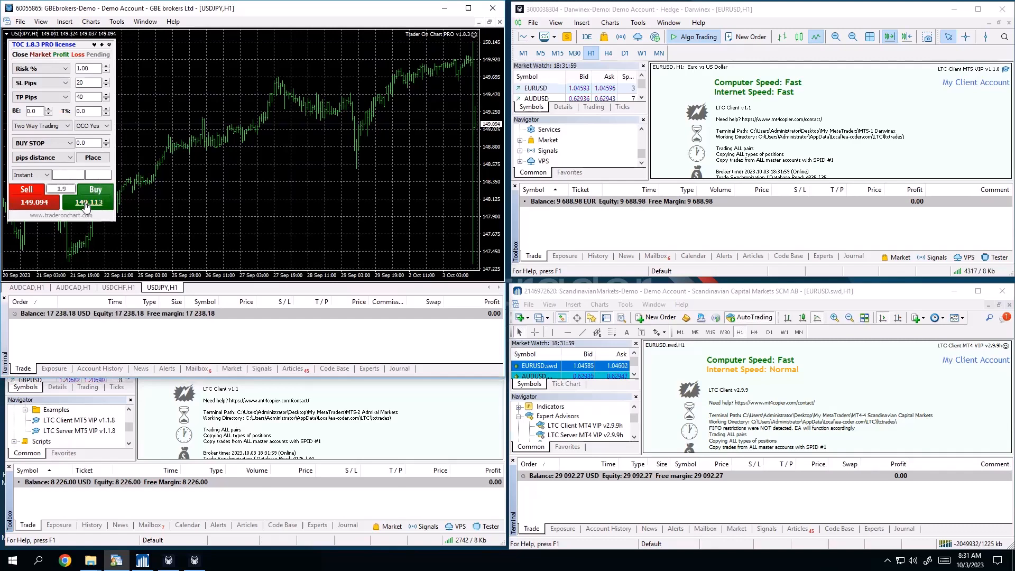
click(93, 196)
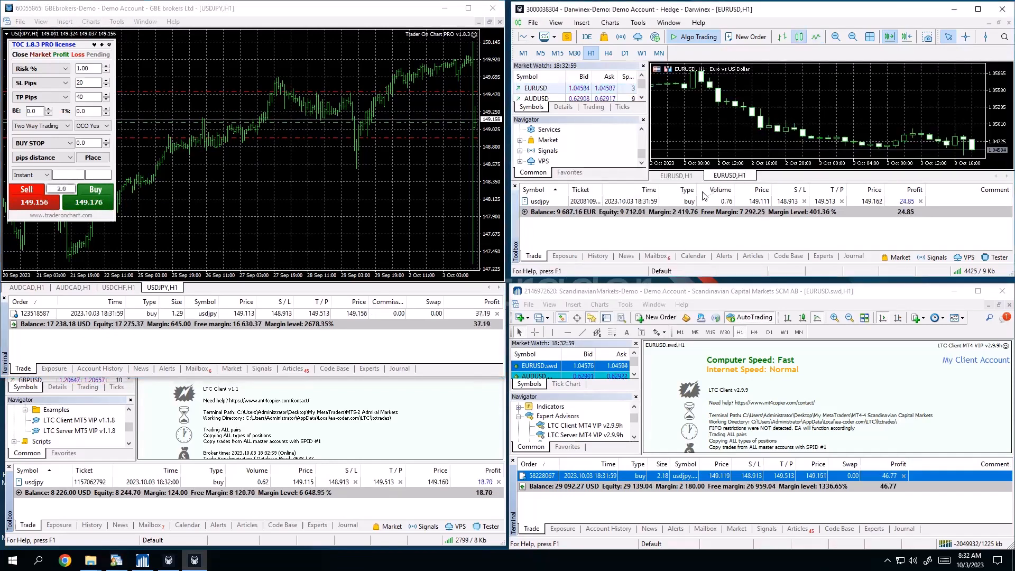
- Show a USDJPY M5 chart on the Darwinex client marking the copied buy position
click(728, 175)
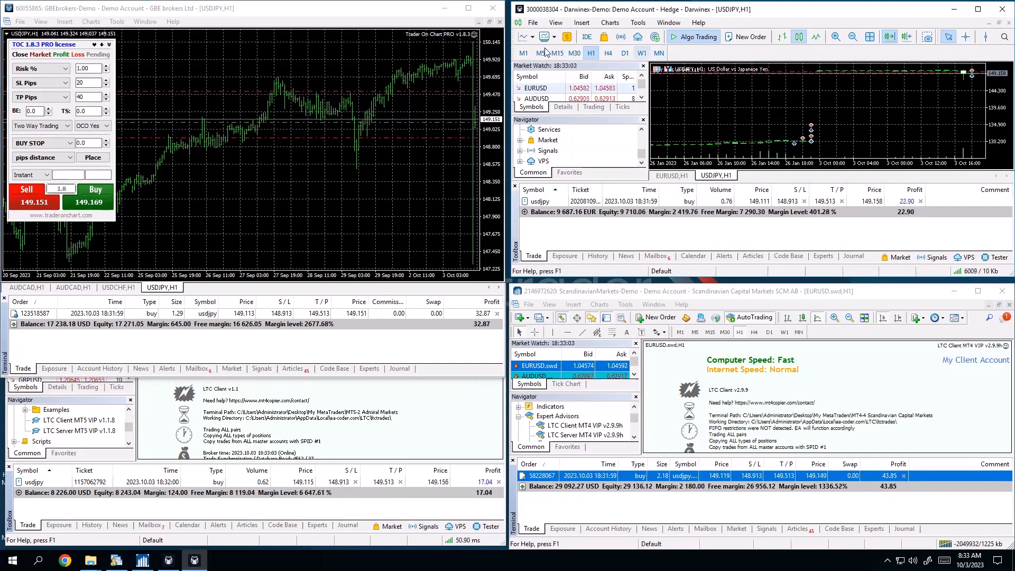
click(540, 53)
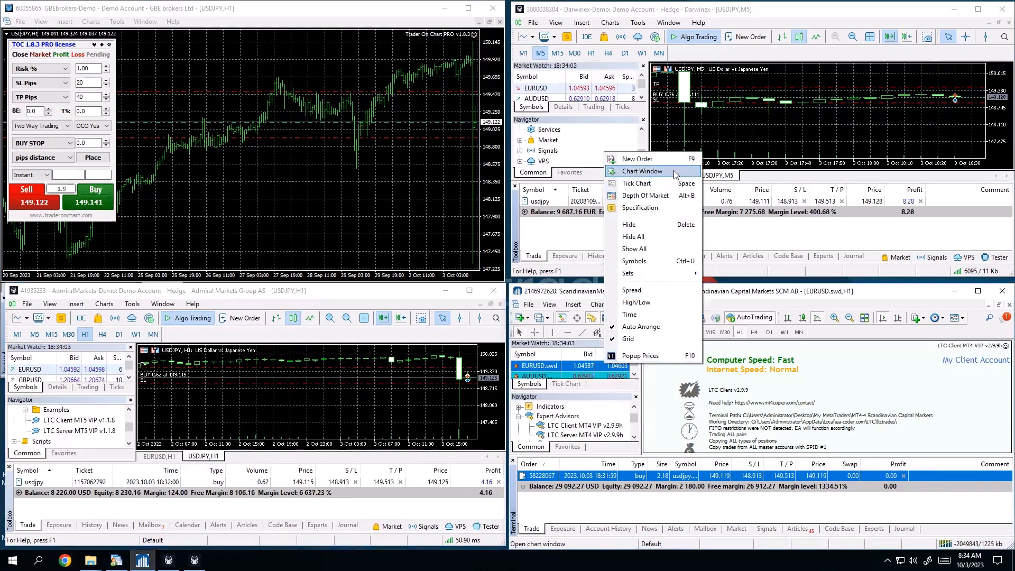
- Show a USDJPY H1 chart on the Scandinavian client beside its 2.18-lot buy
click(643, 172)
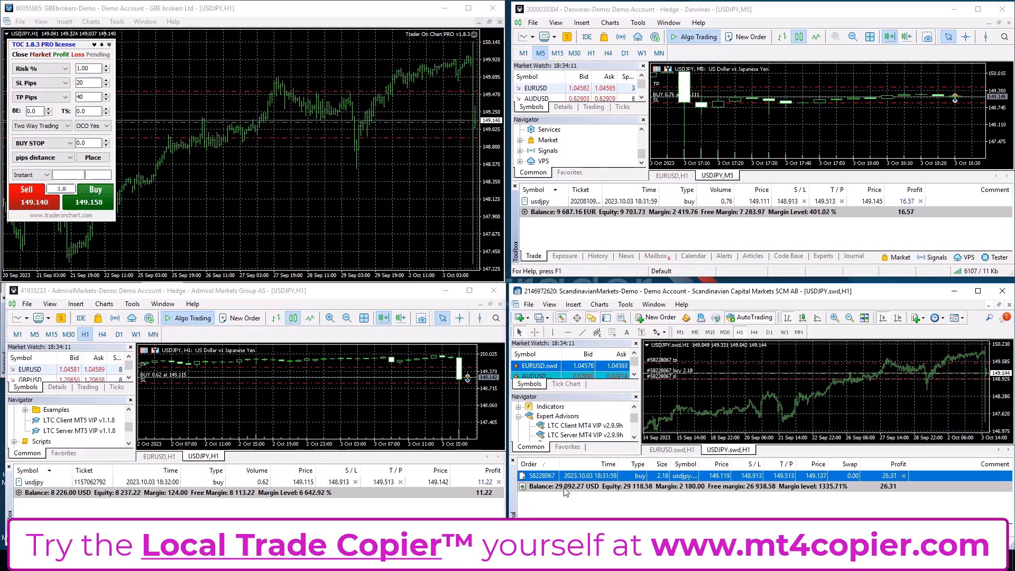
mouse_move(766, 395)
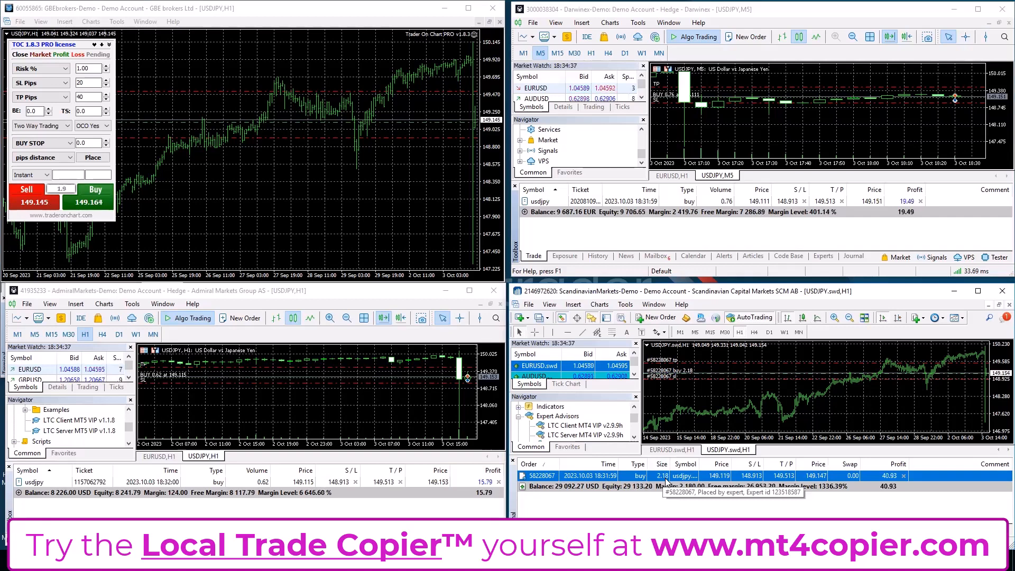
mouse_move(723, 402)
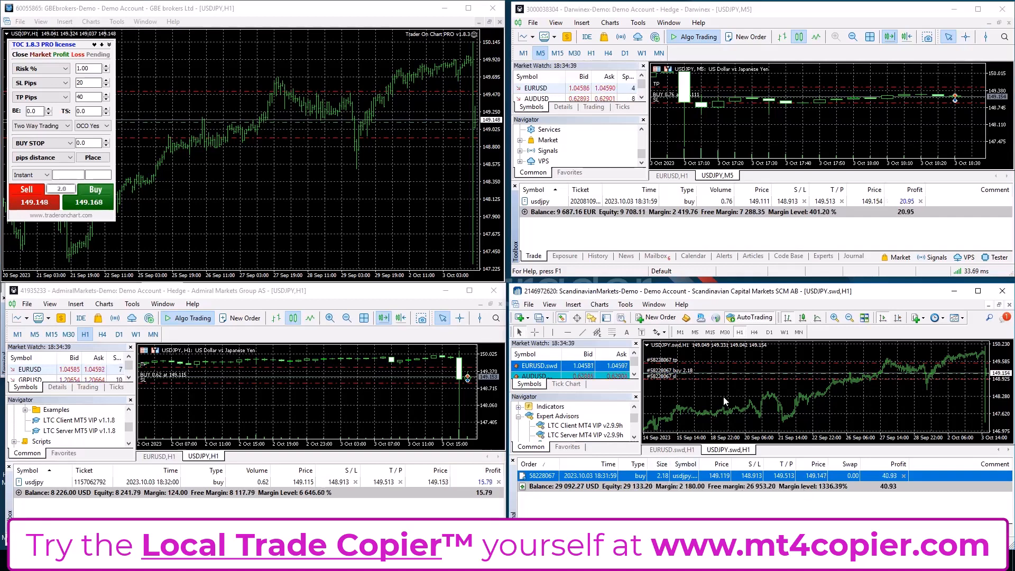